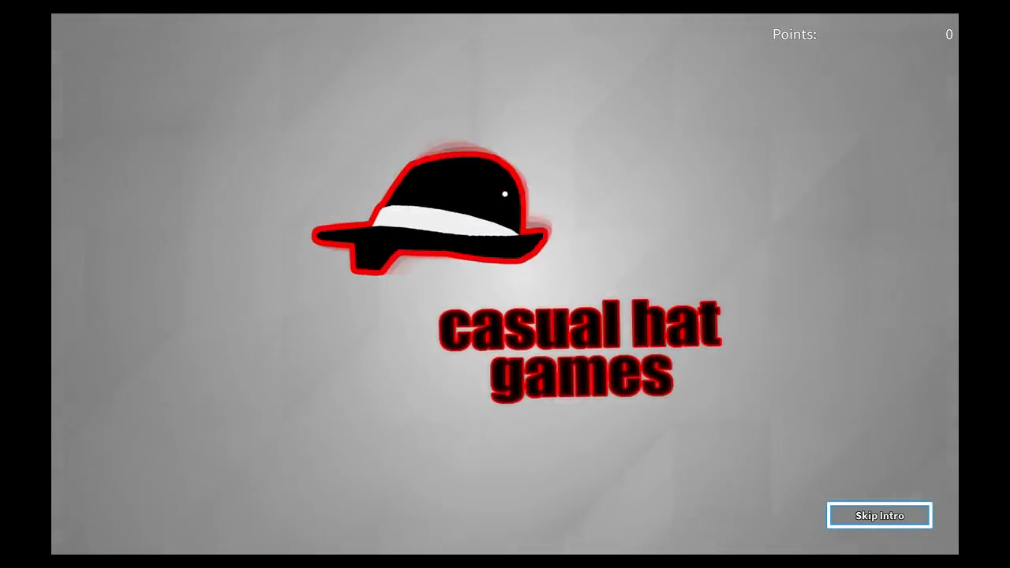
Step: Skip the Casual Hat Games intro and spawn into the sci-fi corridor
click(879, 514)
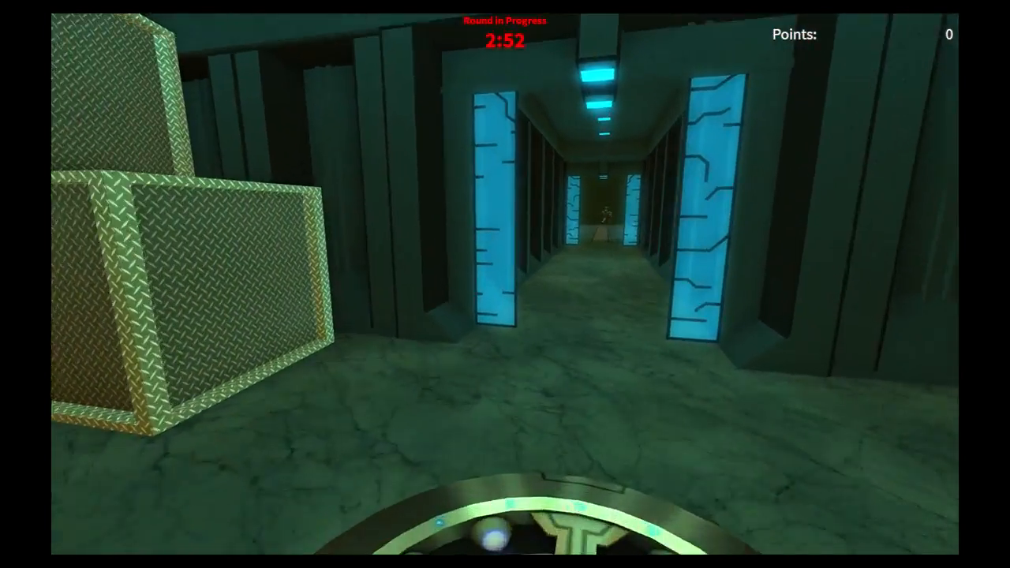
Step: Walk up to the loadout station and bring up the loadout customization screen
key(w)
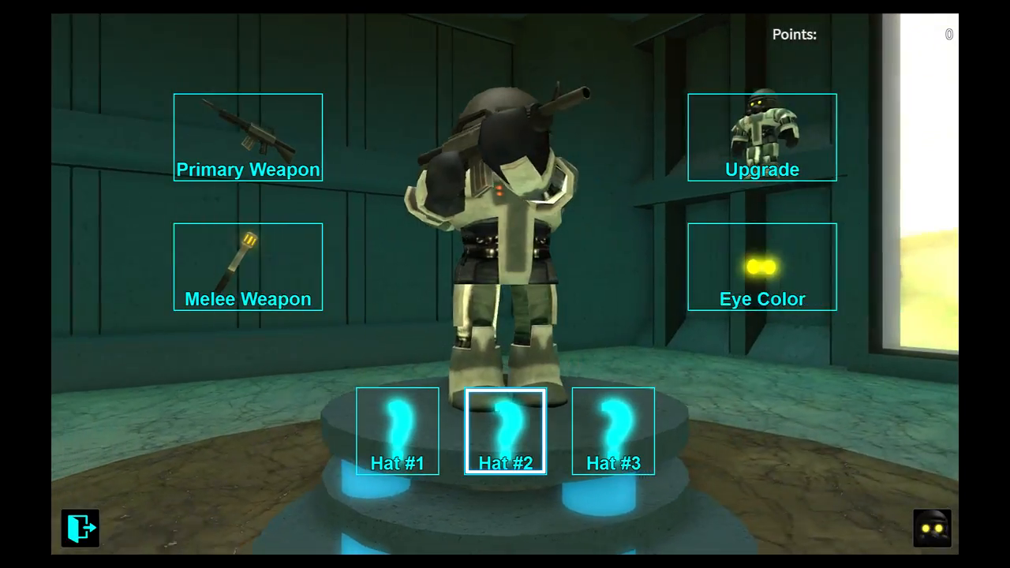
Step: Check the third hat slot, then leave the loadout for Mr Raven's Store Hats page
click(615, 441)
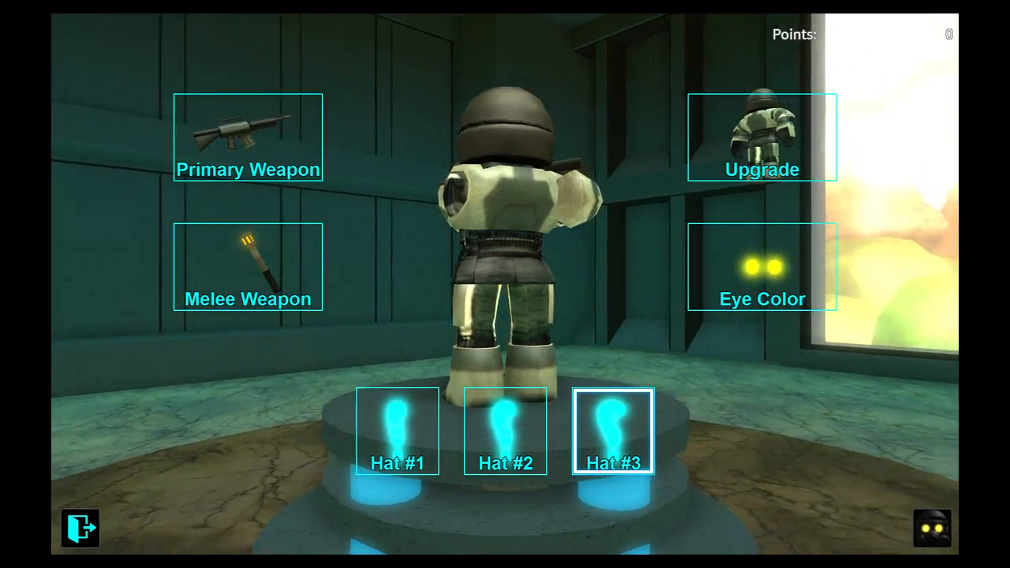
click(505, 439)
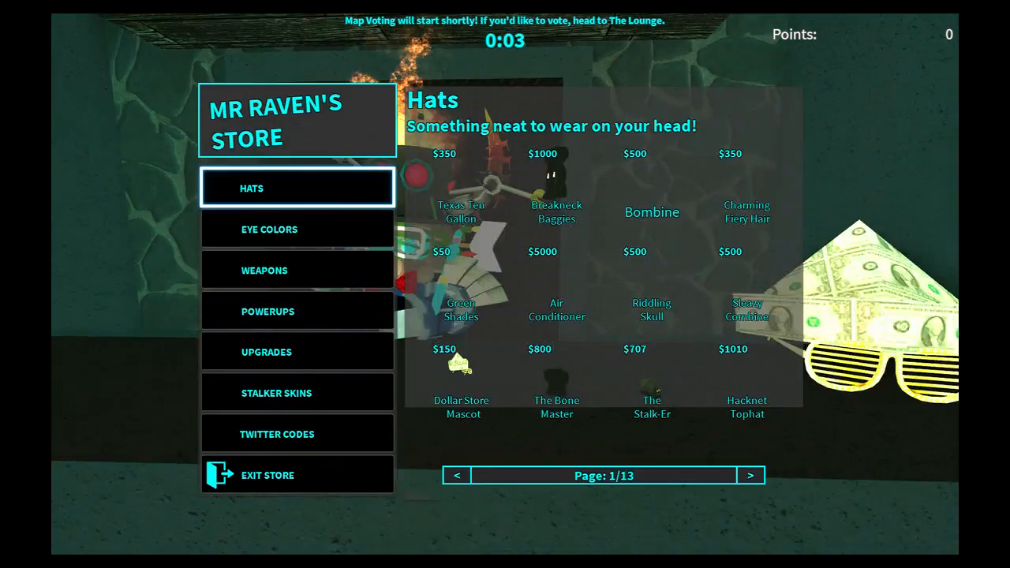
Step: Browse the store's Eye Colors and Weapons pages, view the Shotgun listing, return to Hats
click(297, 229)
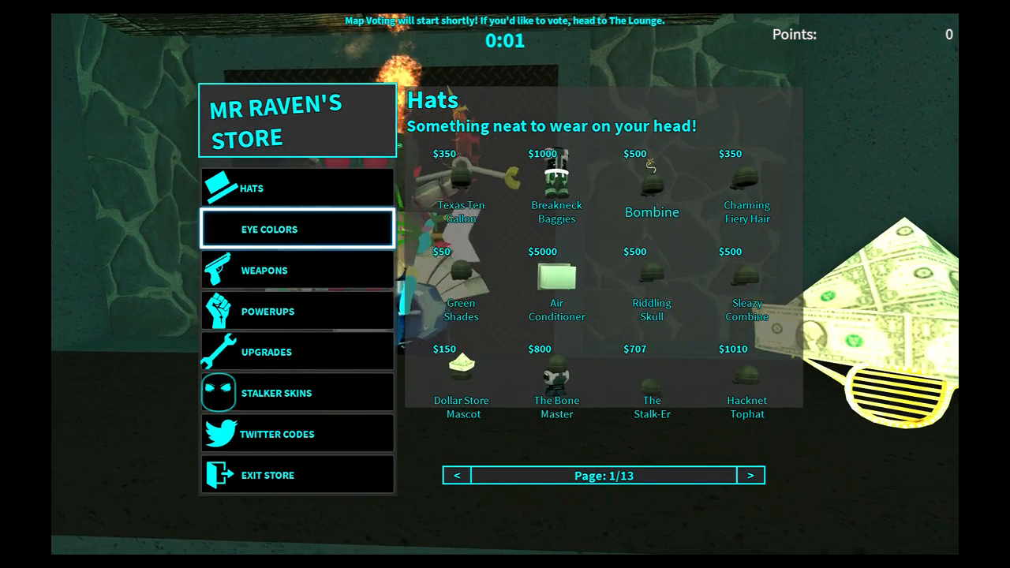
click(265, 270)
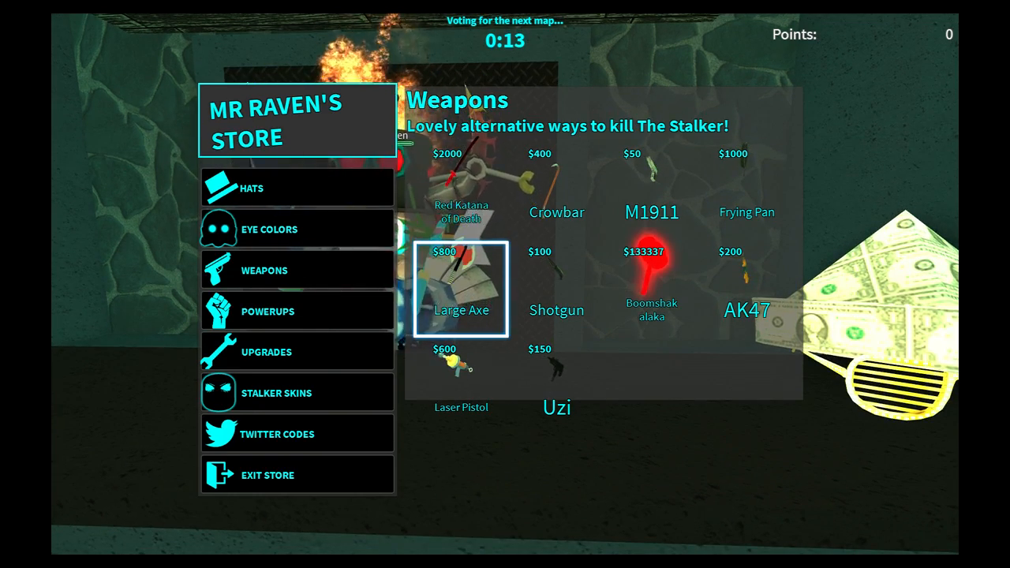
click(555, 287)
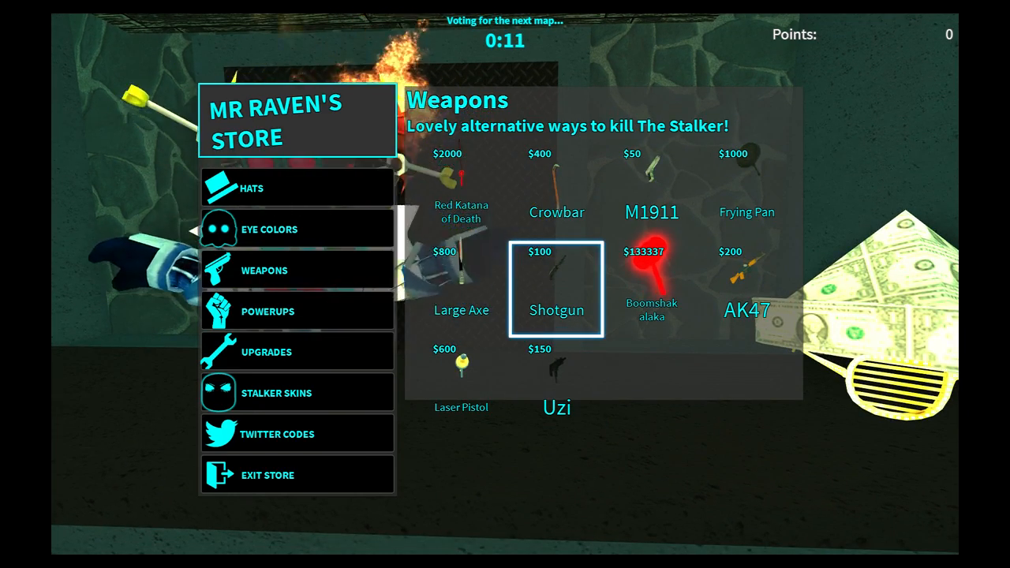
click(268, 475)
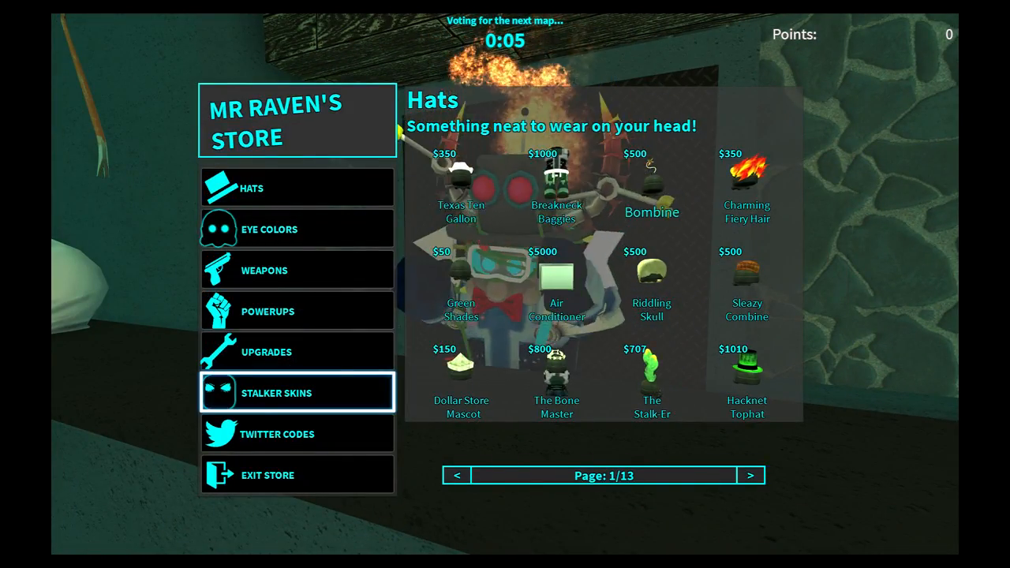
Step: Browse the Stalker Skins page, viewing the Dummy and STALKMAN REUBEN skins
click(297, 391)
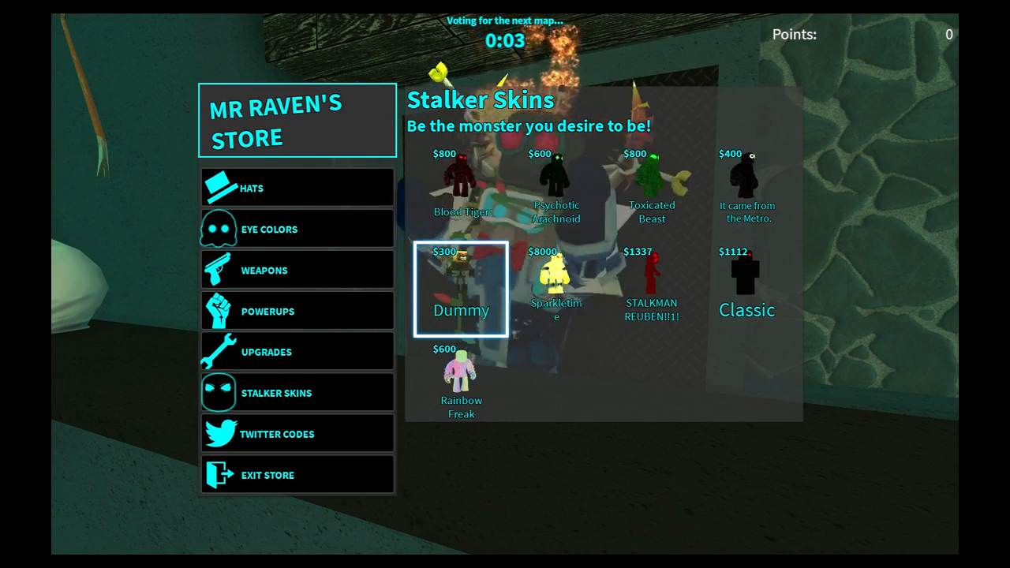
click(650, 186)
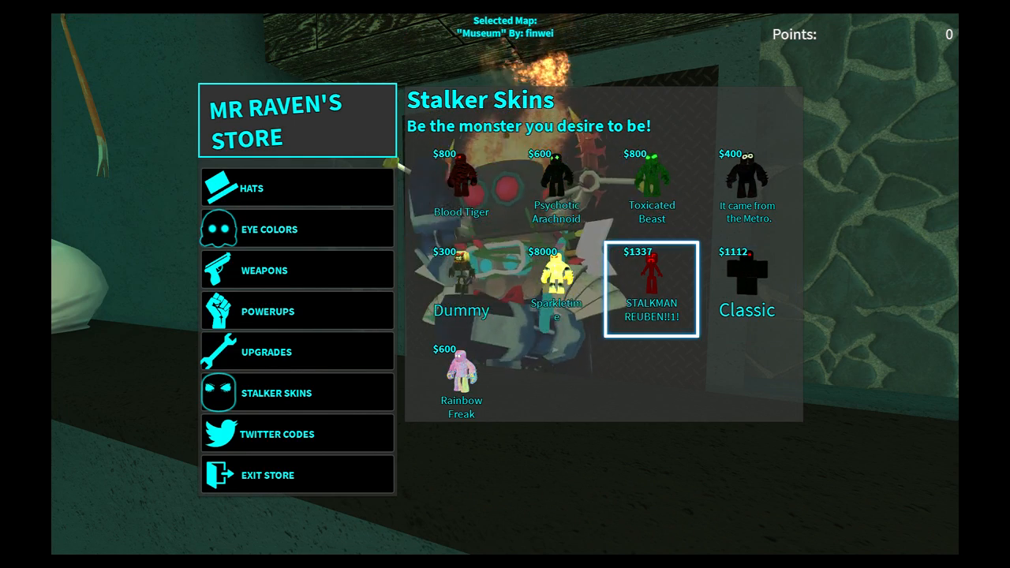
click(552, 284)
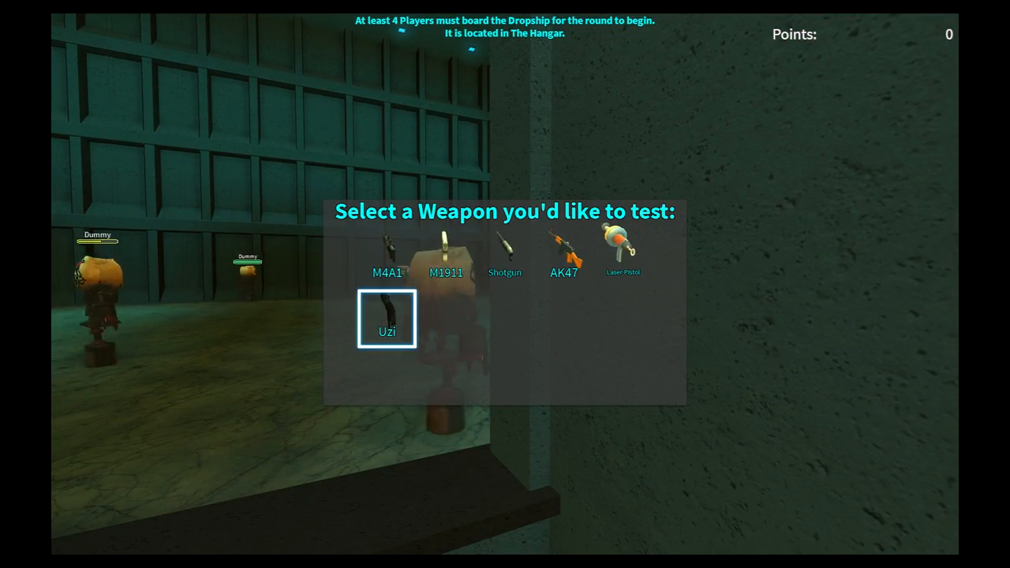
Step: Pick the M4A1 test rifle and empty a magazine into the target dummies
click(386, 319)
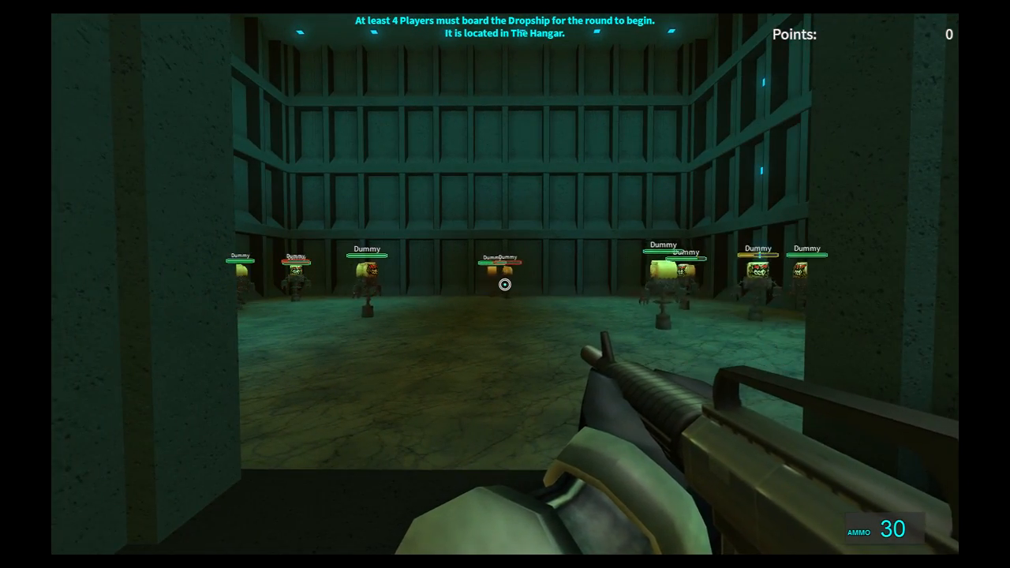
click(505, 284)
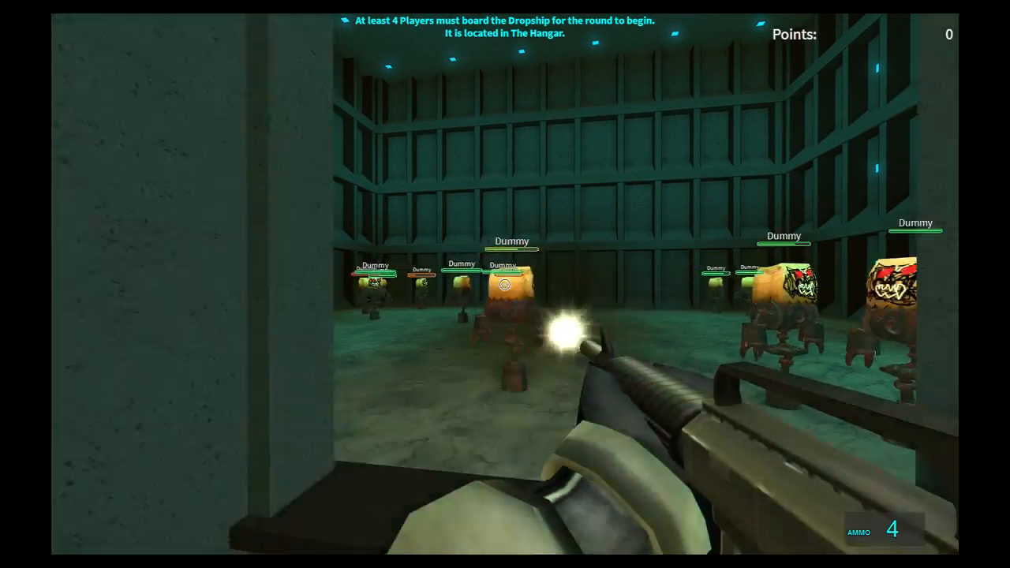
click(504, 284)
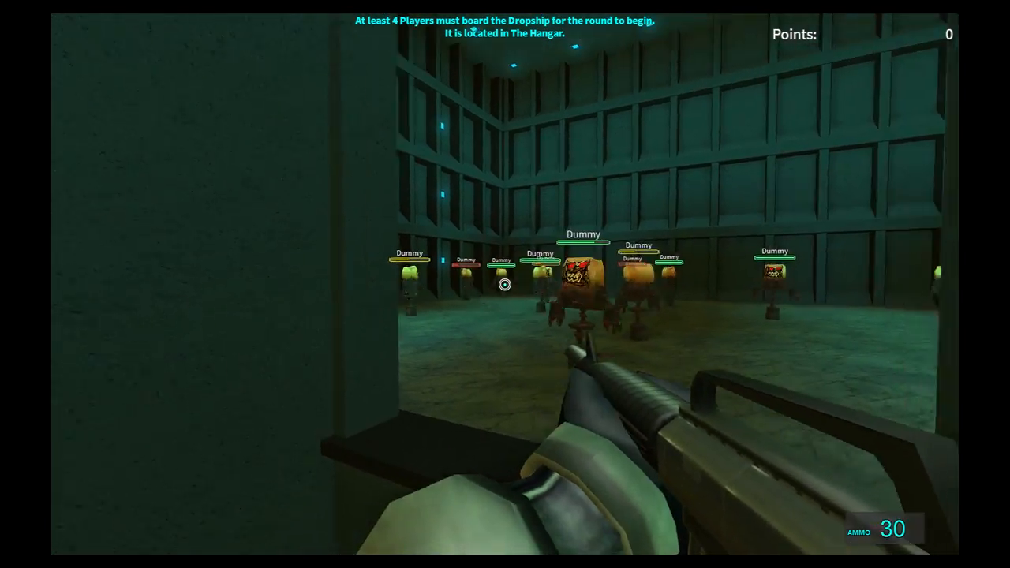
click(505, 284)
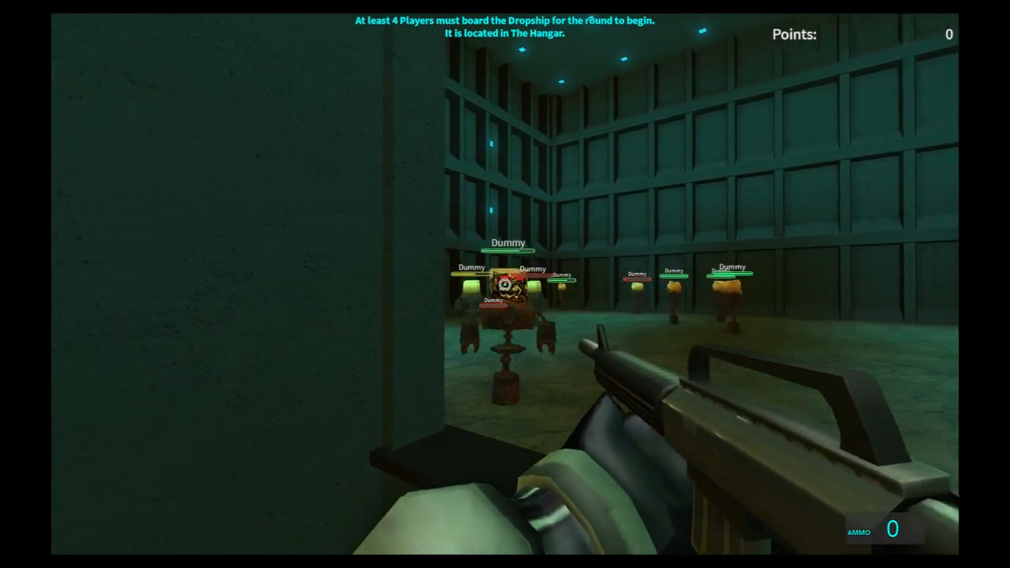
click(505, 284)
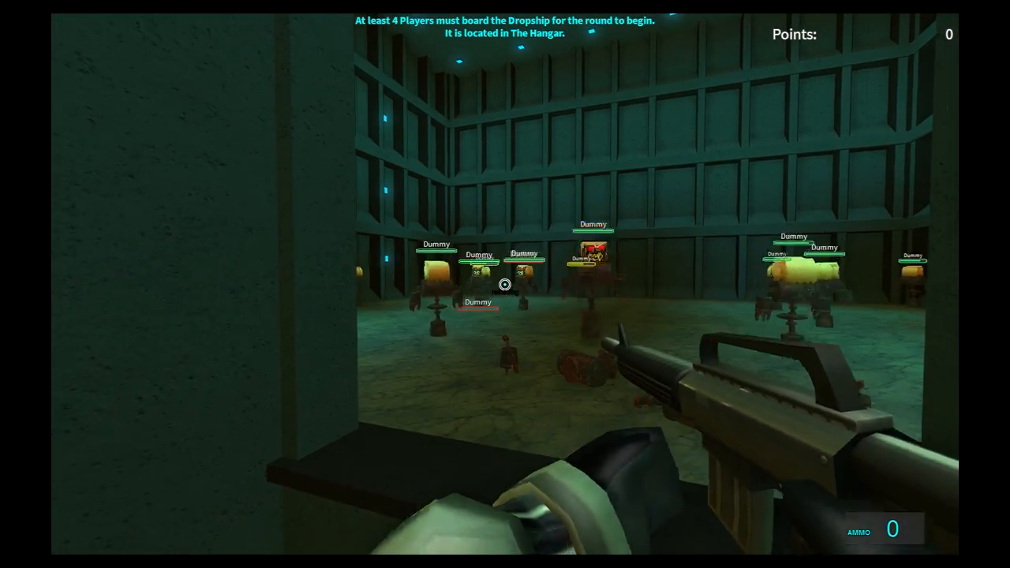
click(504, 284)
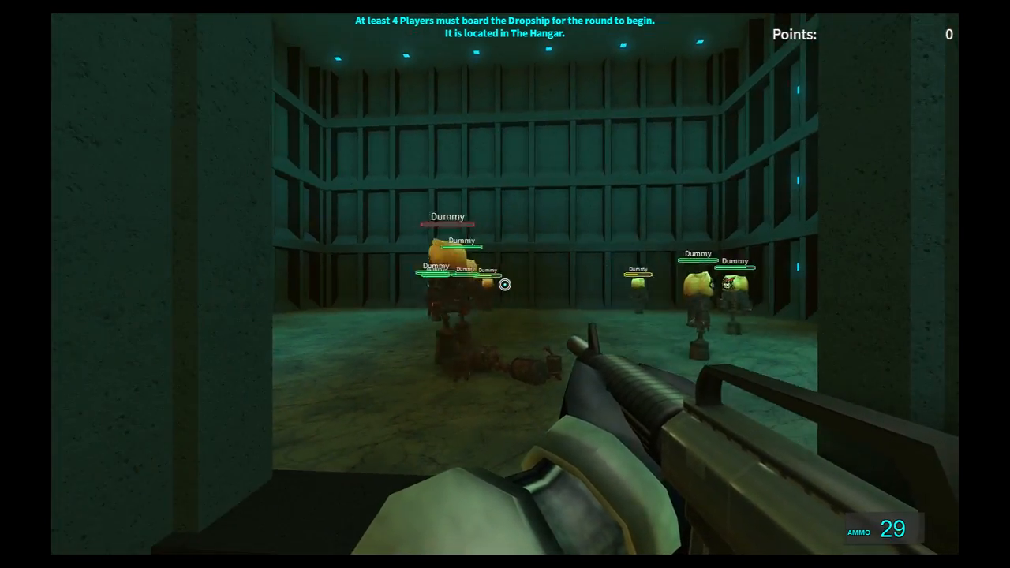
Step: Fire at the dummies again after reloading, then warp aboard the Dropship
click(505, 284)
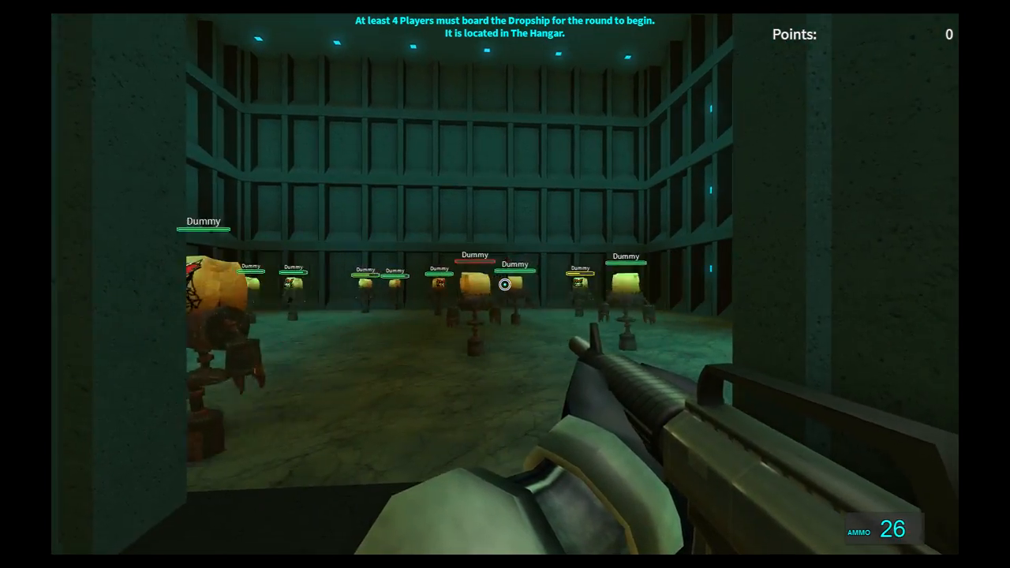
click(505, 284)
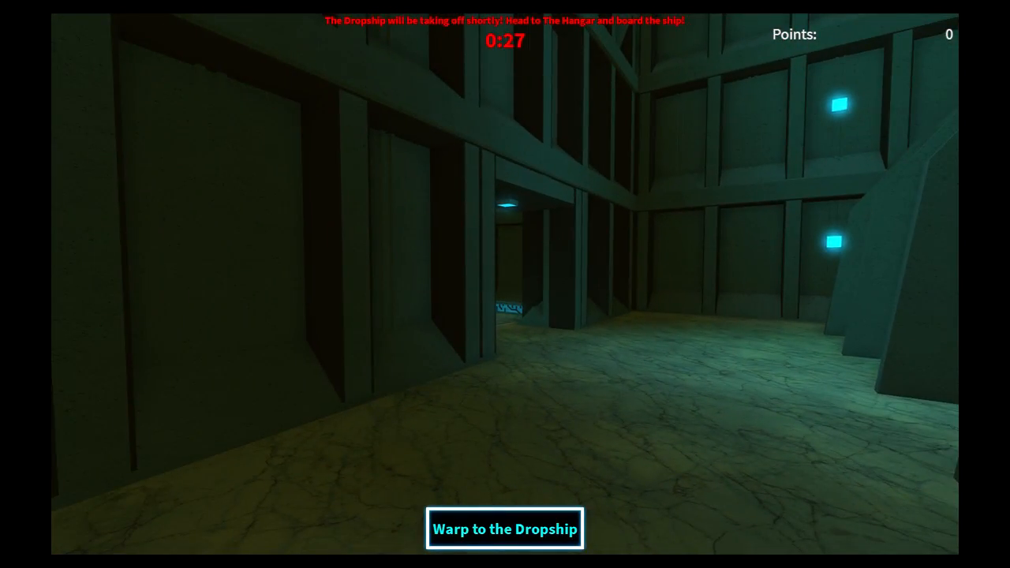
click(505, 528)
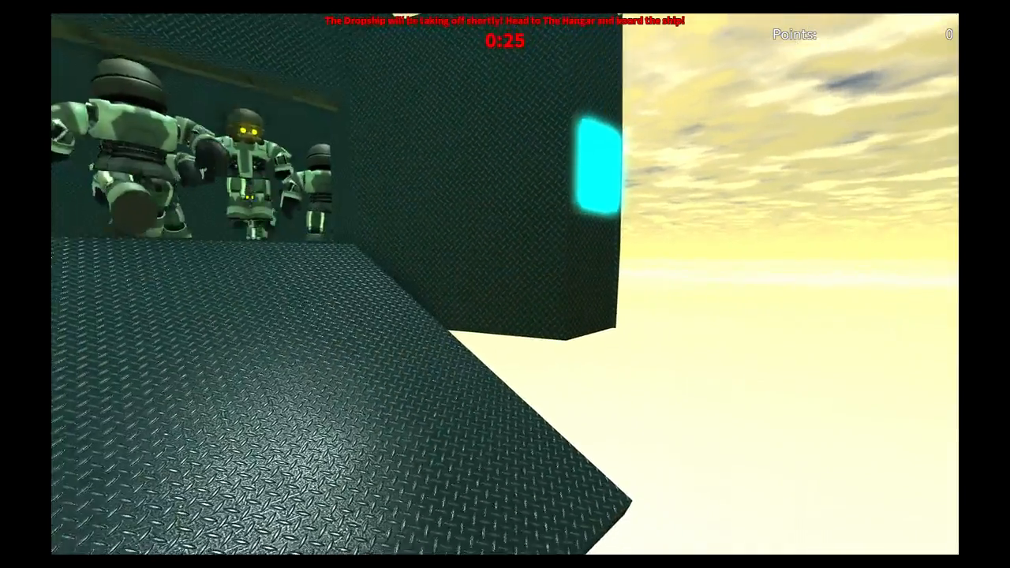